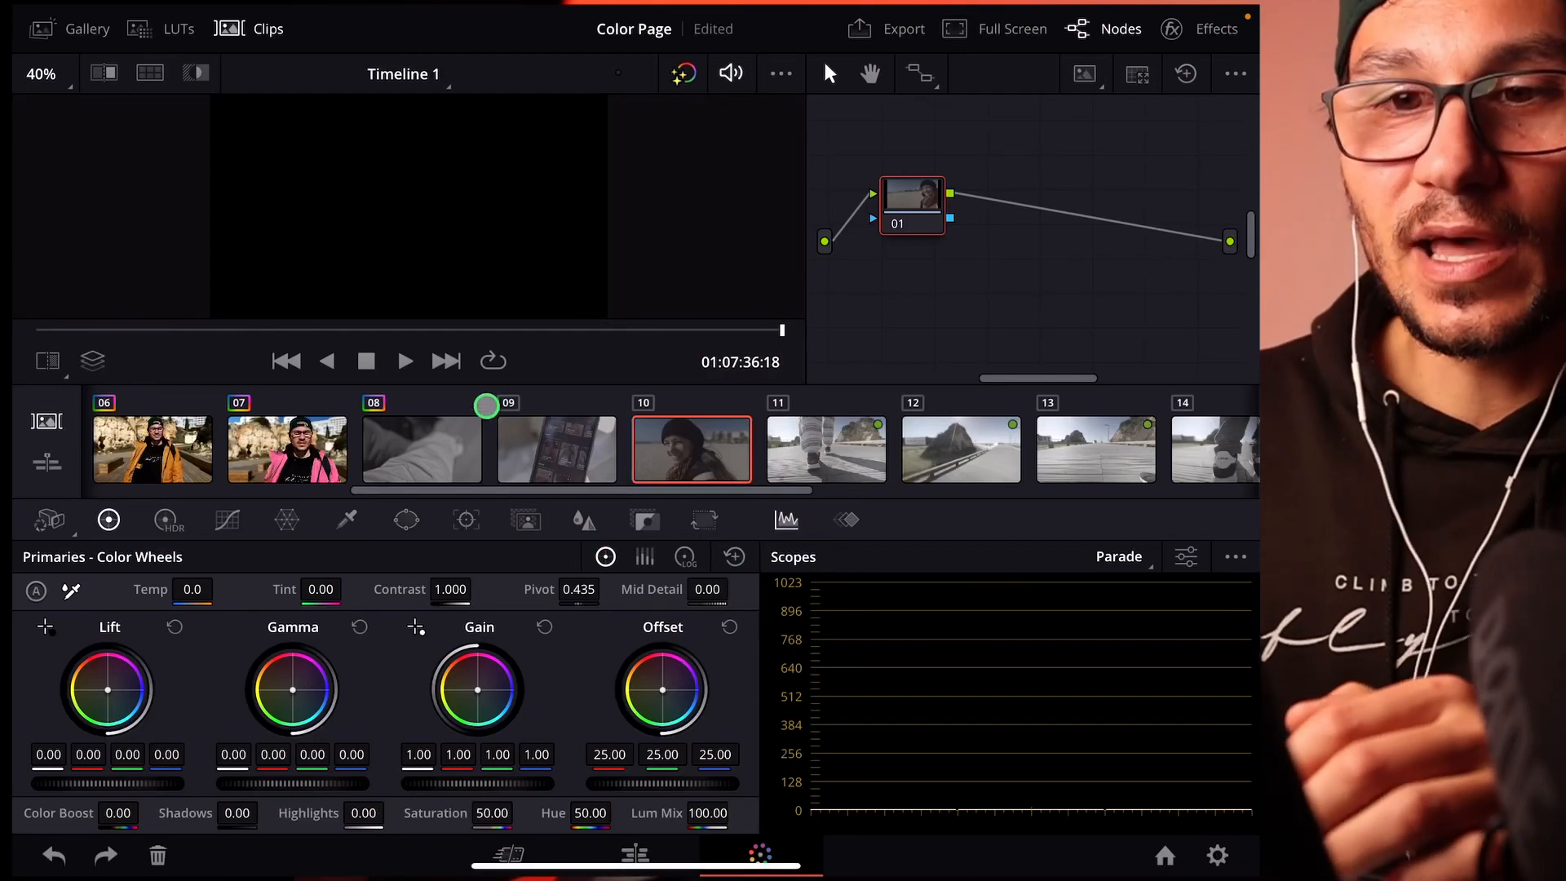
Step: Review clips 08, 10 and 09 in the viewer
click(421, 449)
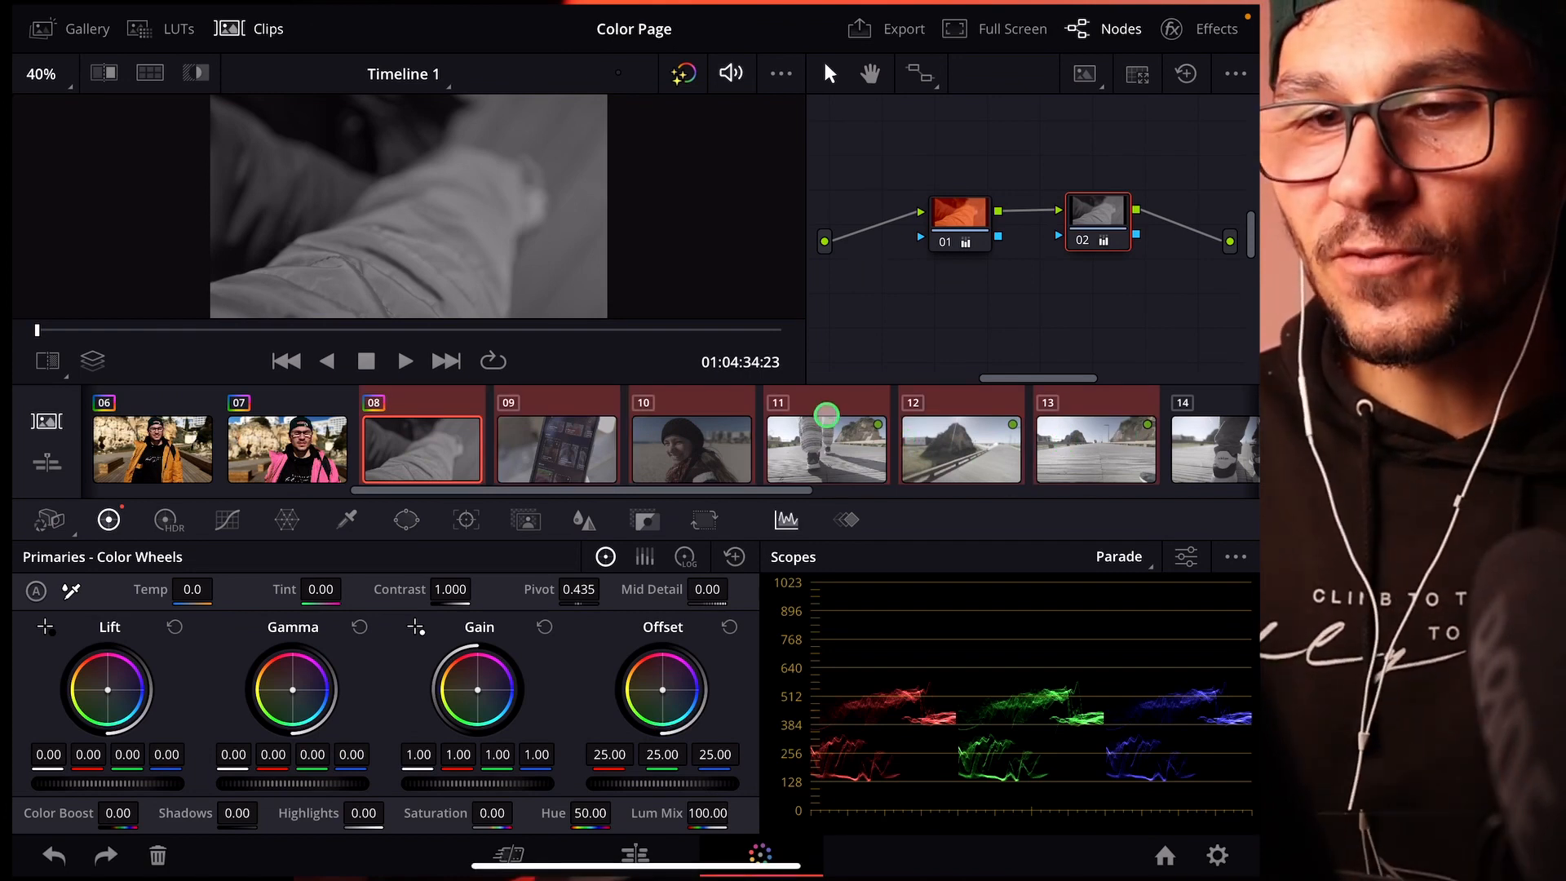
click(960, 449)
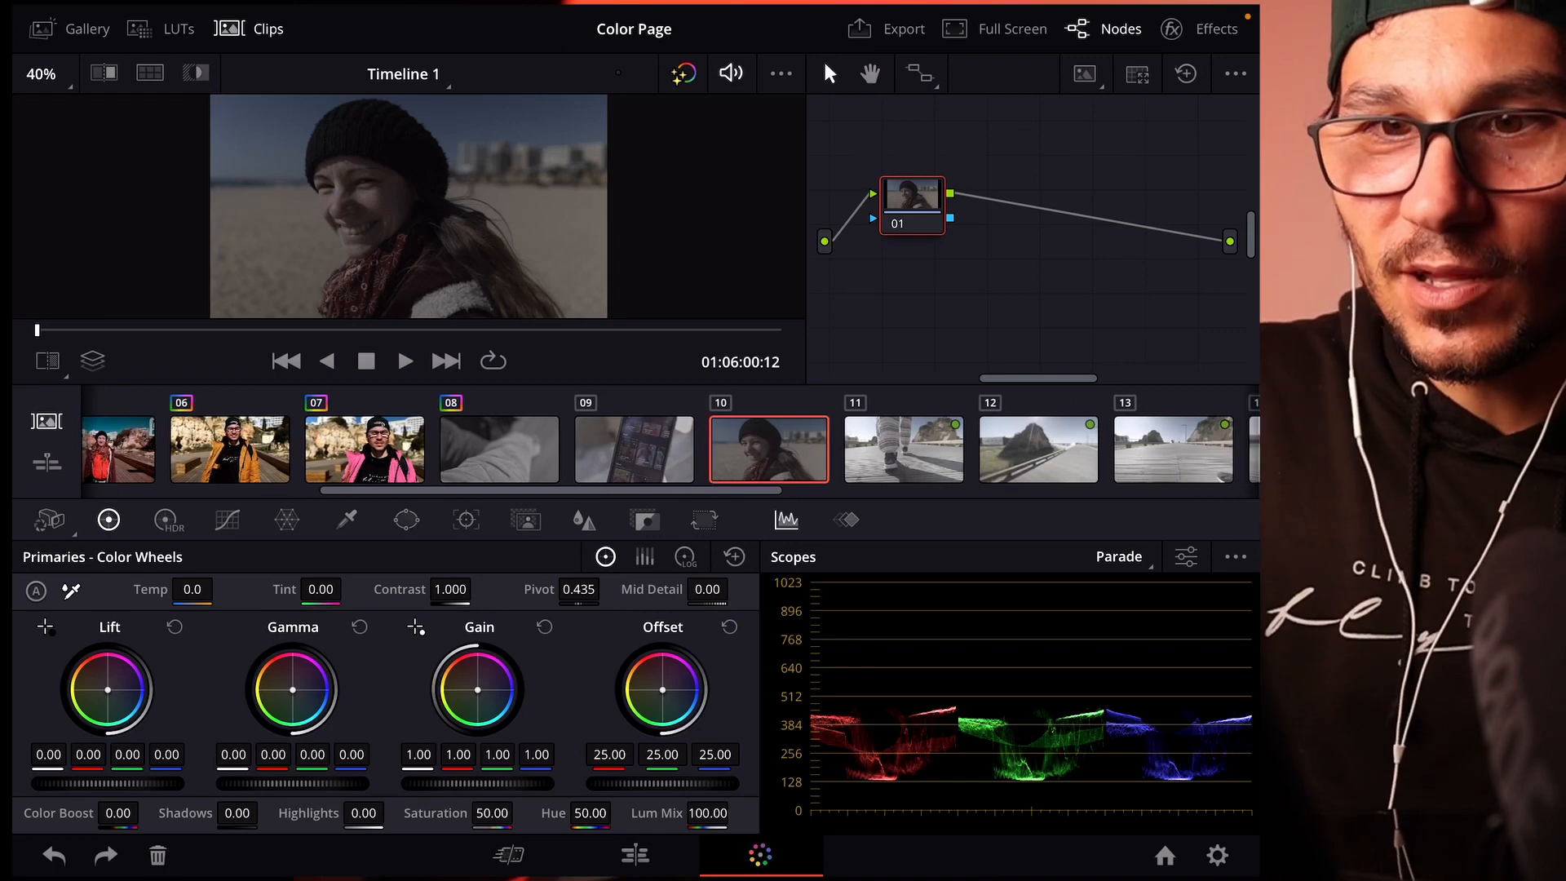
click(632, 448)
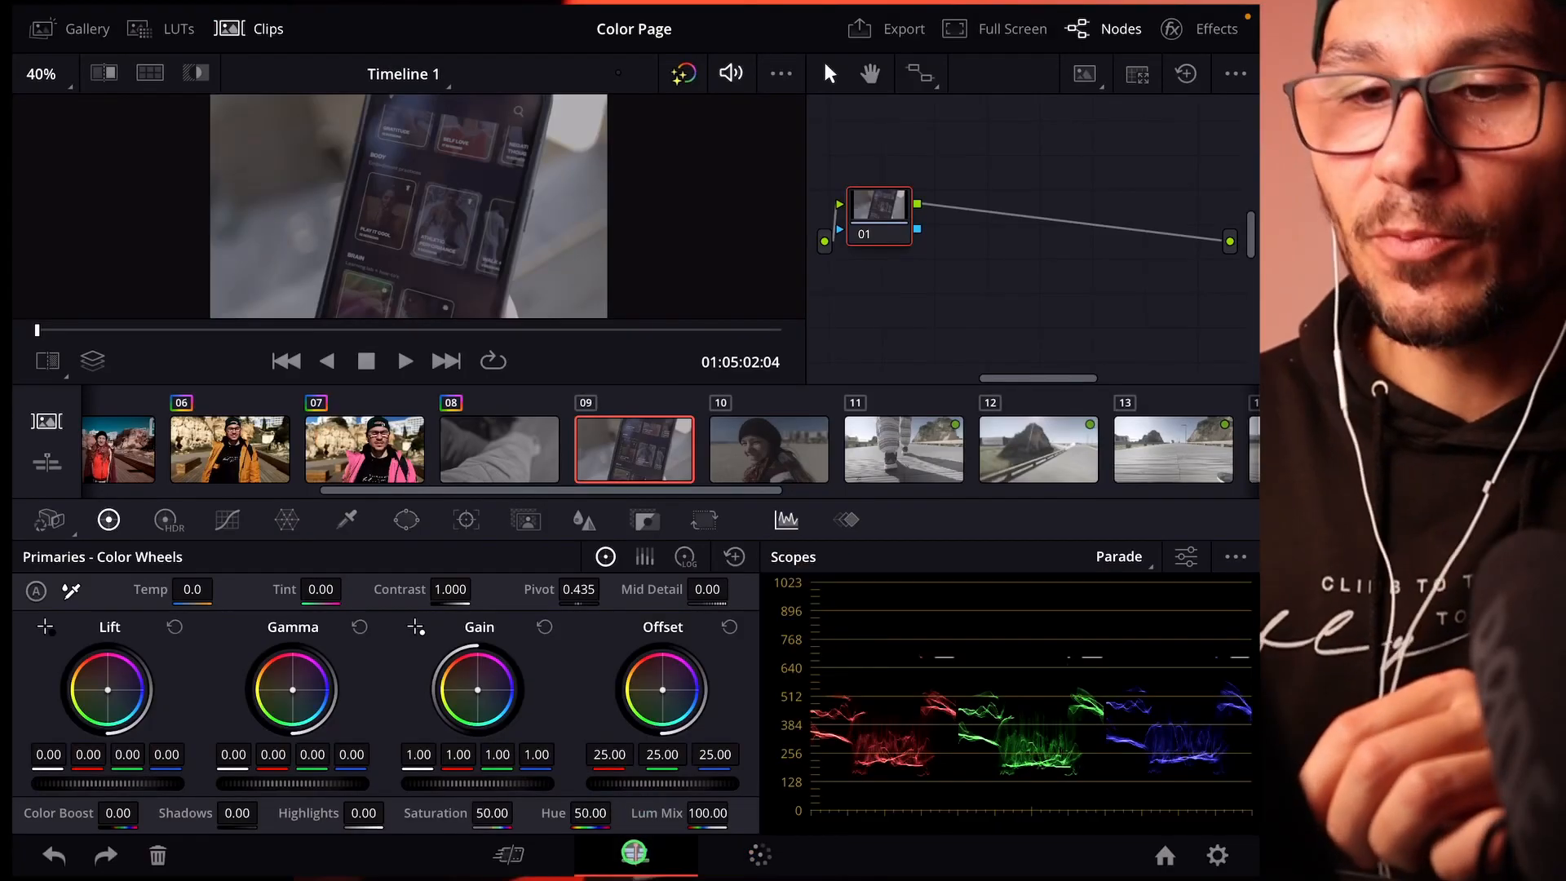
Step: On the Edit page, paste the grade attributes onto the selected timeline clips, then return to Color
click(635, 854)
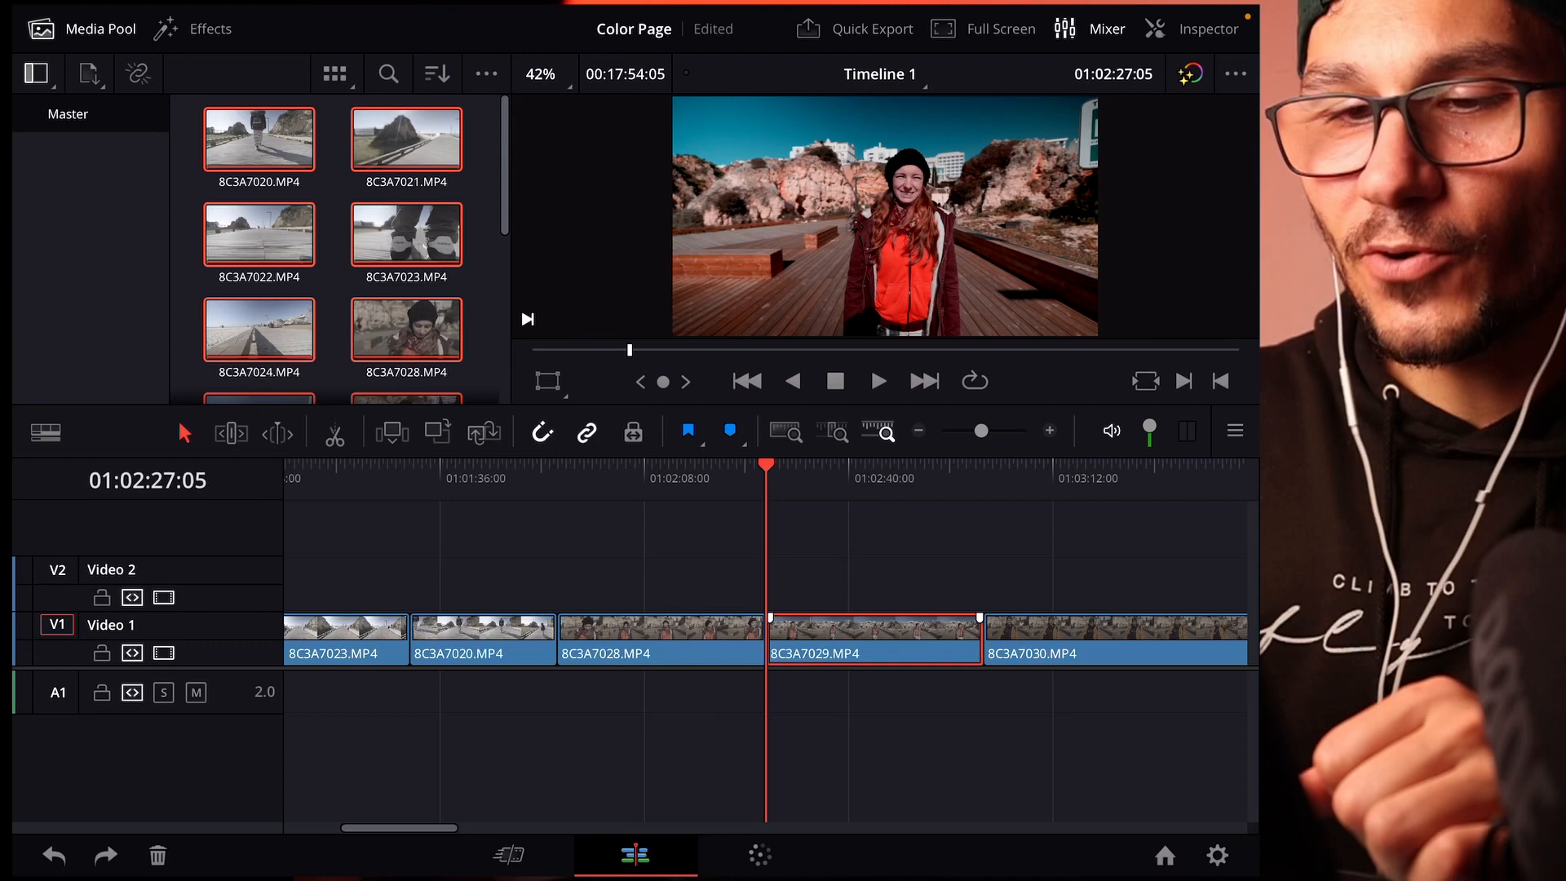
right_click(873, 629)
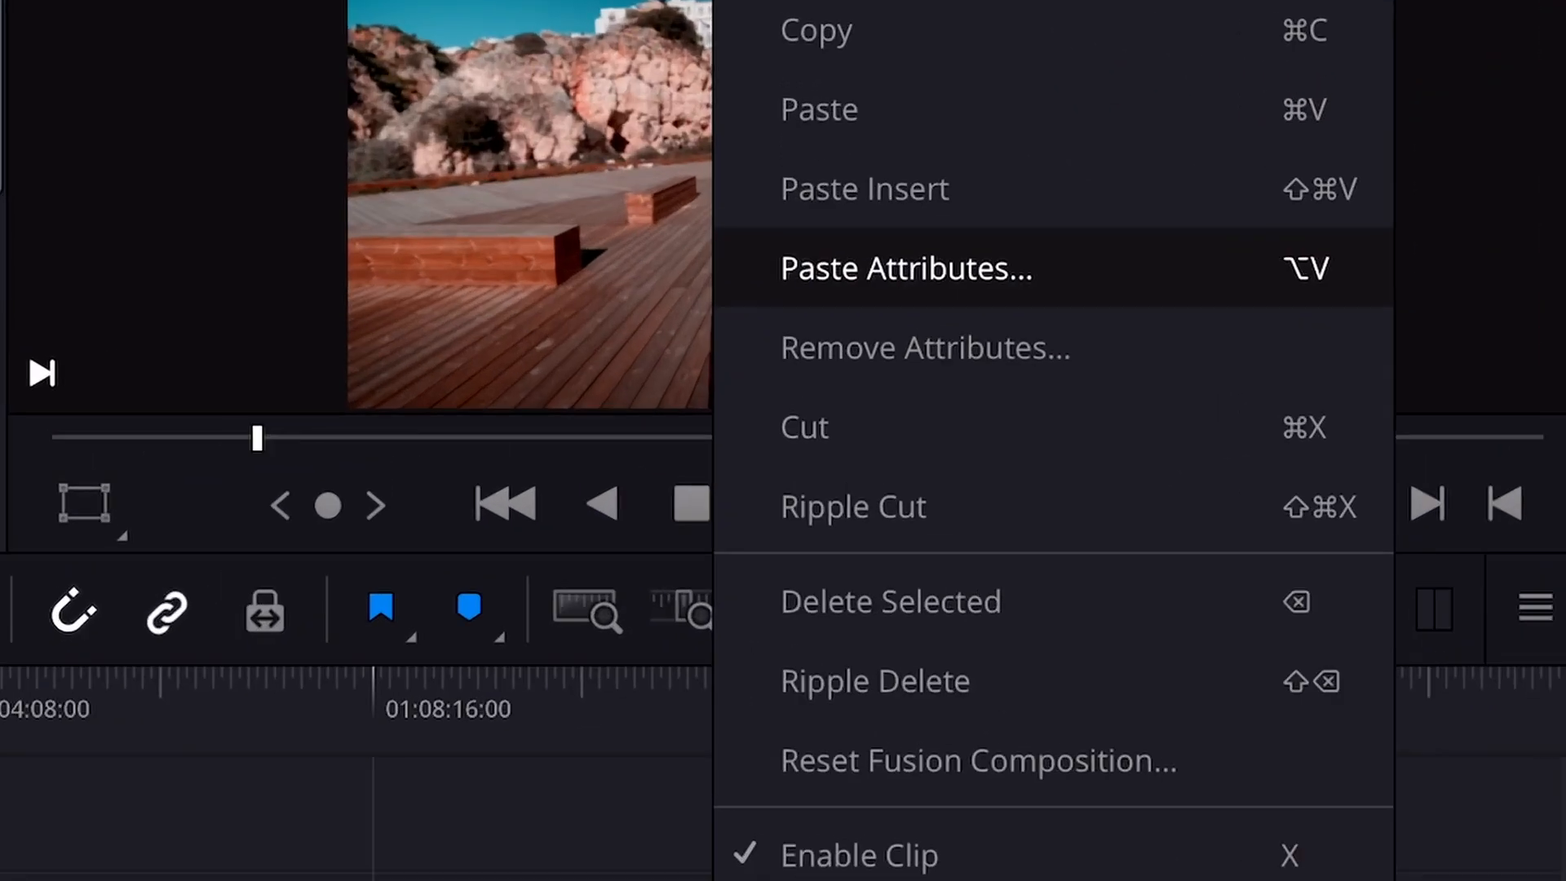
click(904, 267)
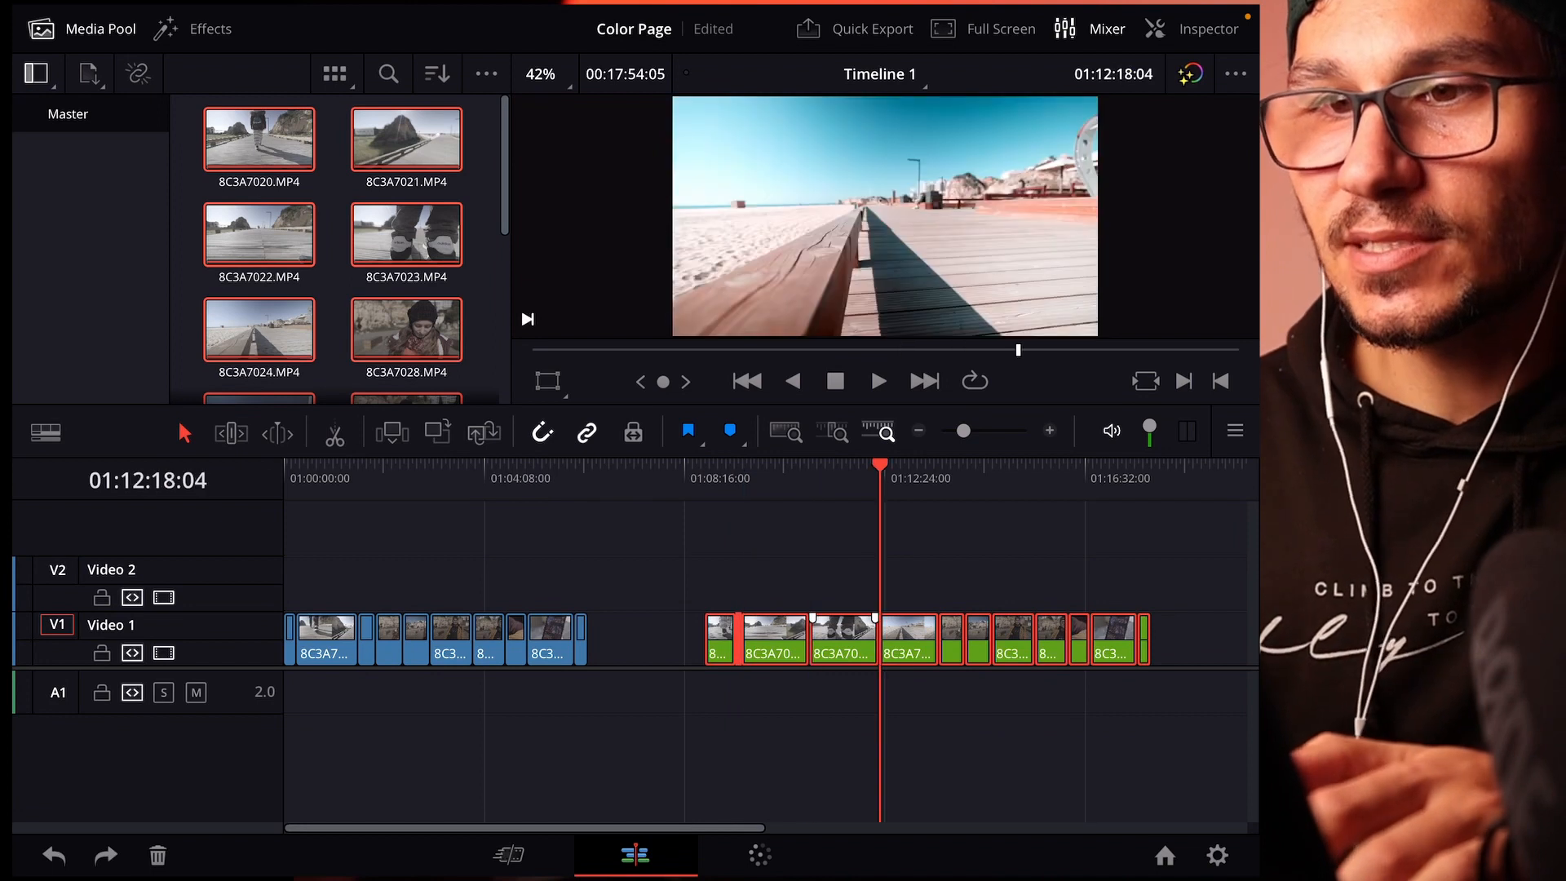
click(993, 467)
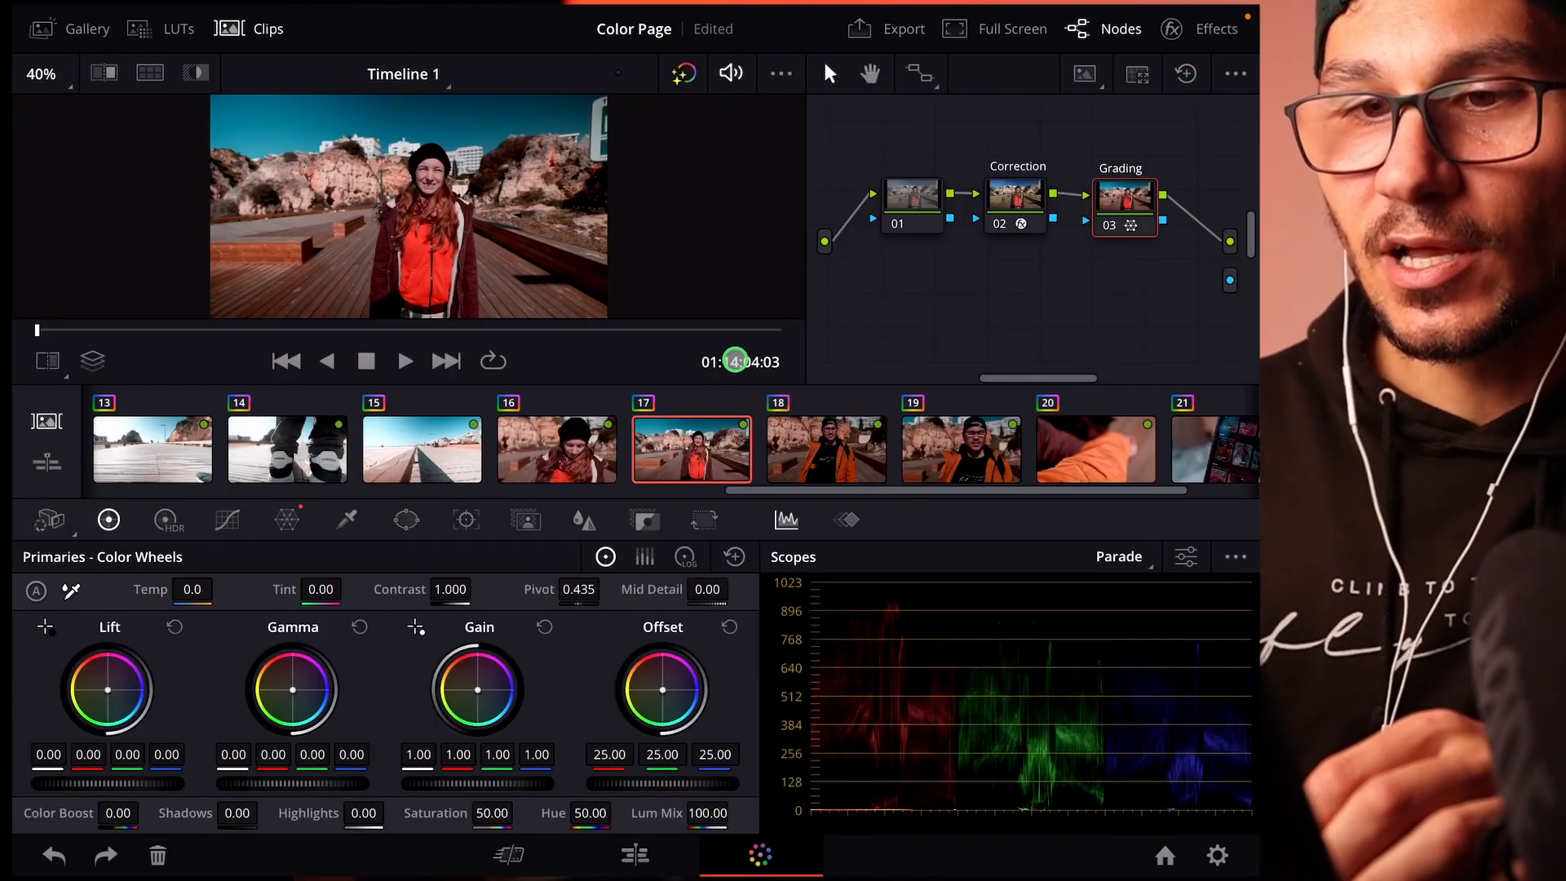
click(826, 448)
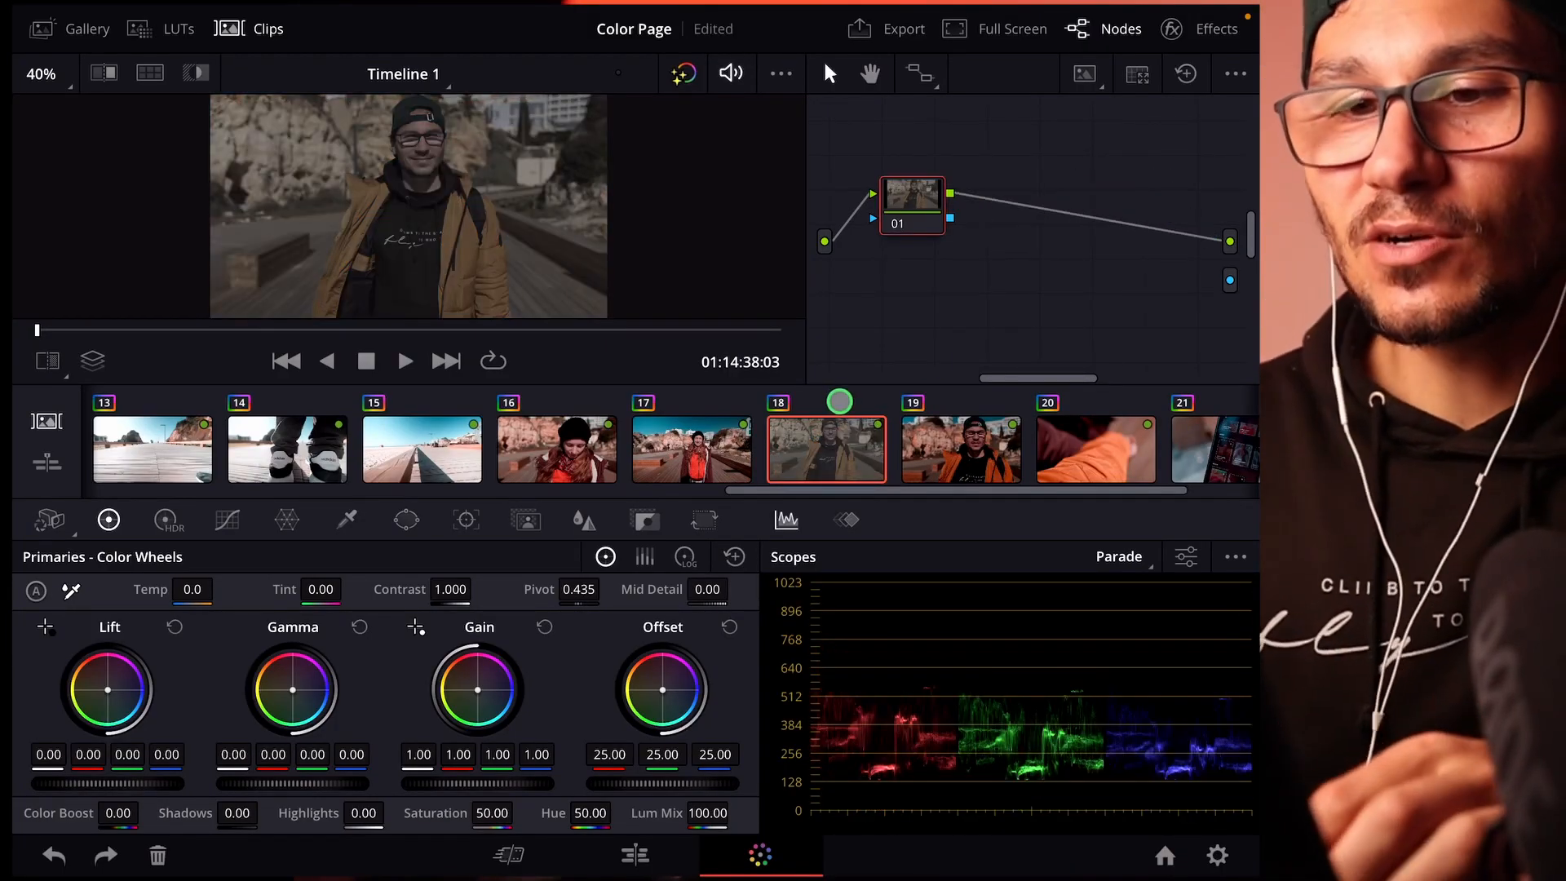
click(690, 449)
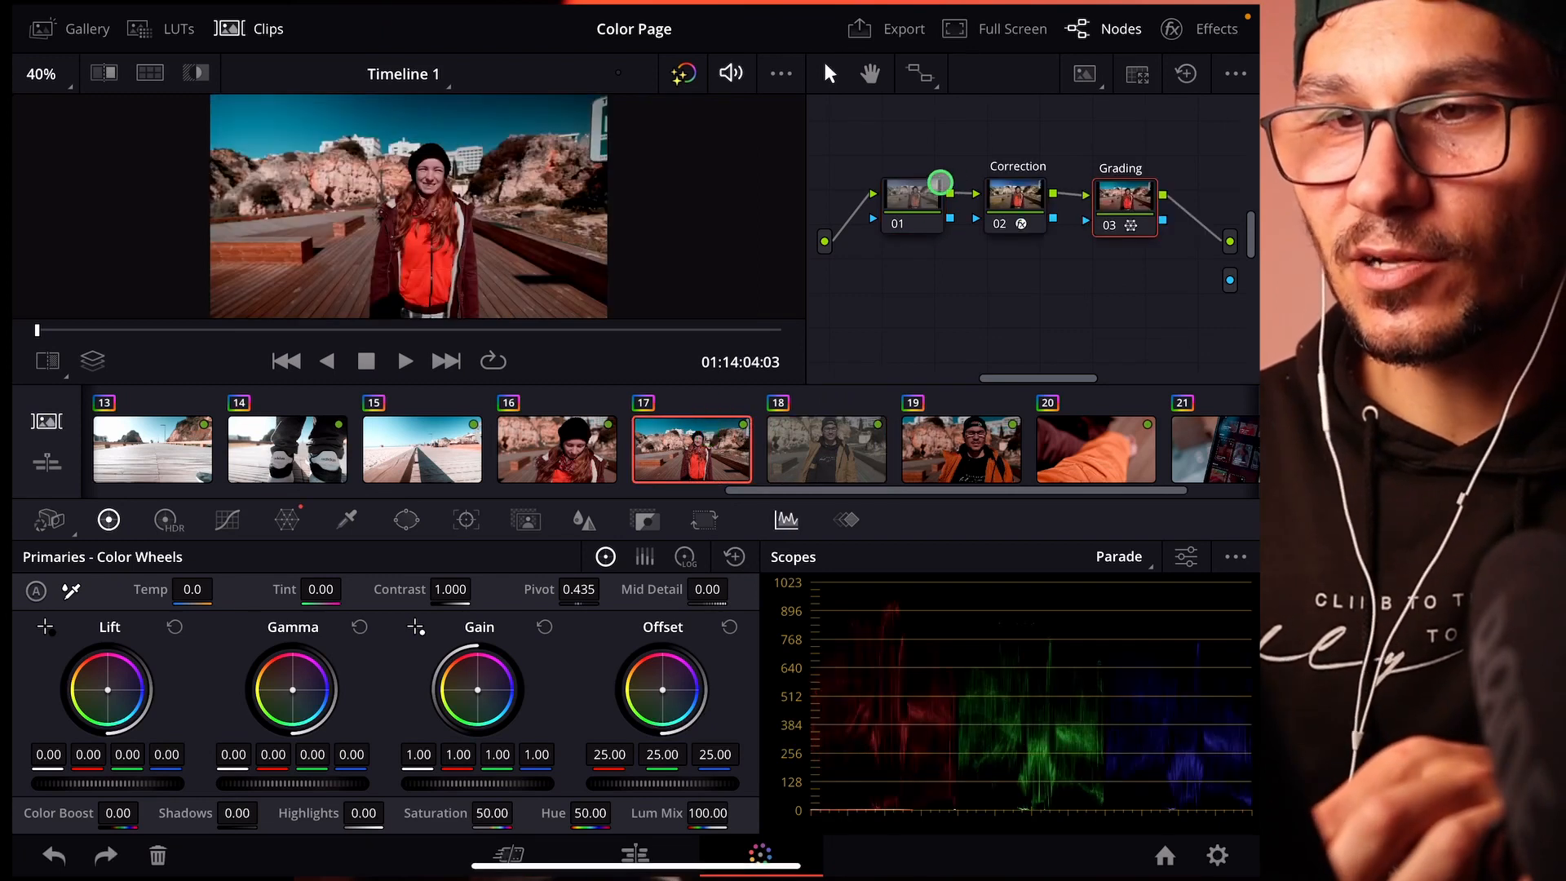
click(826, 449)
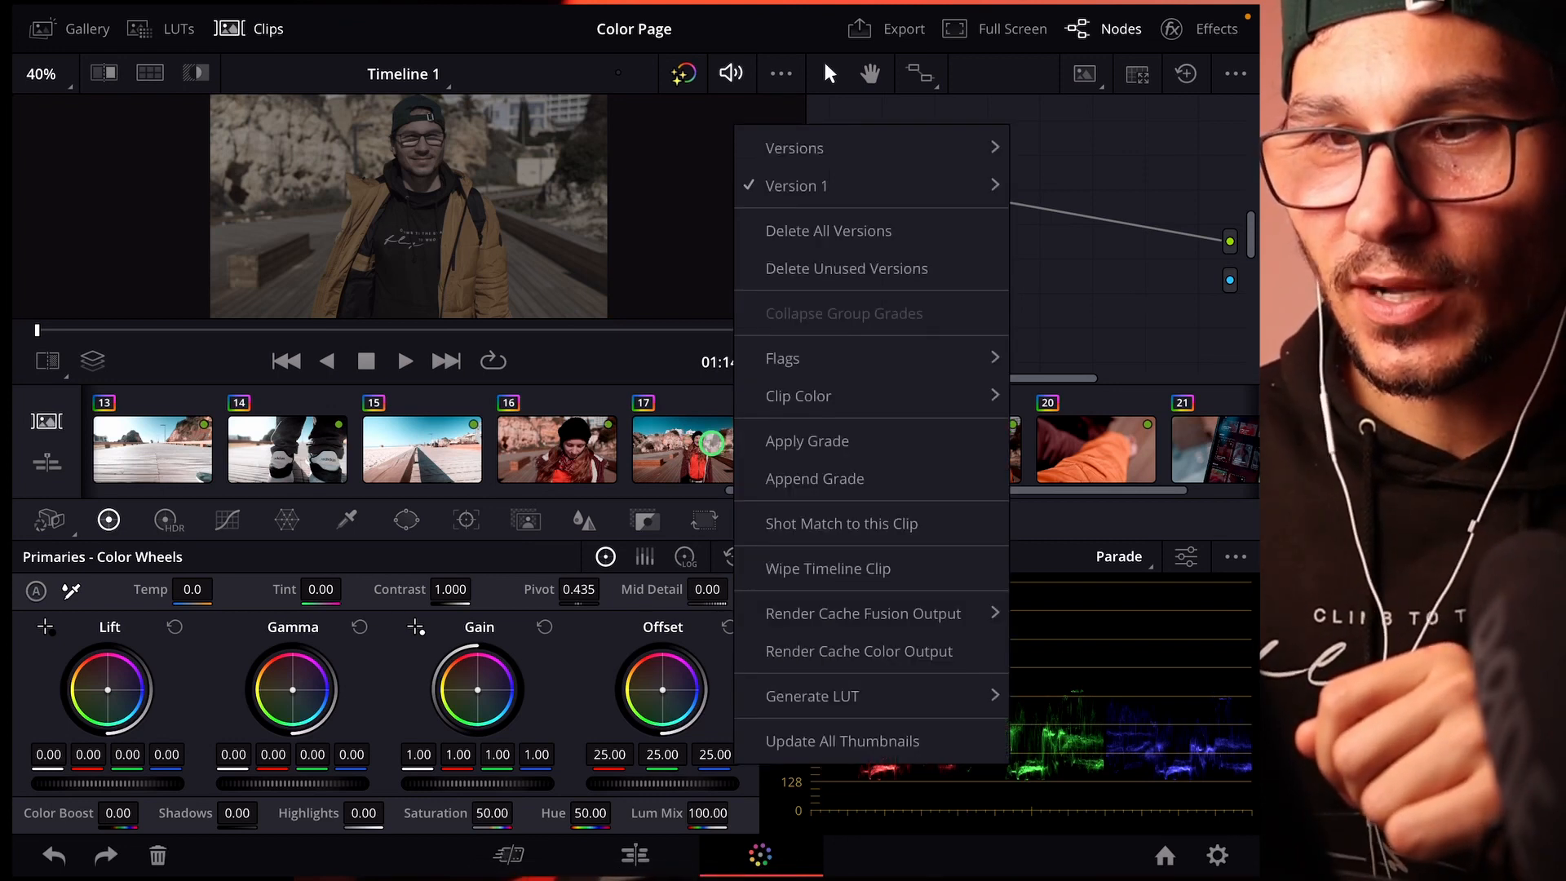
mouse_move(806, 440)
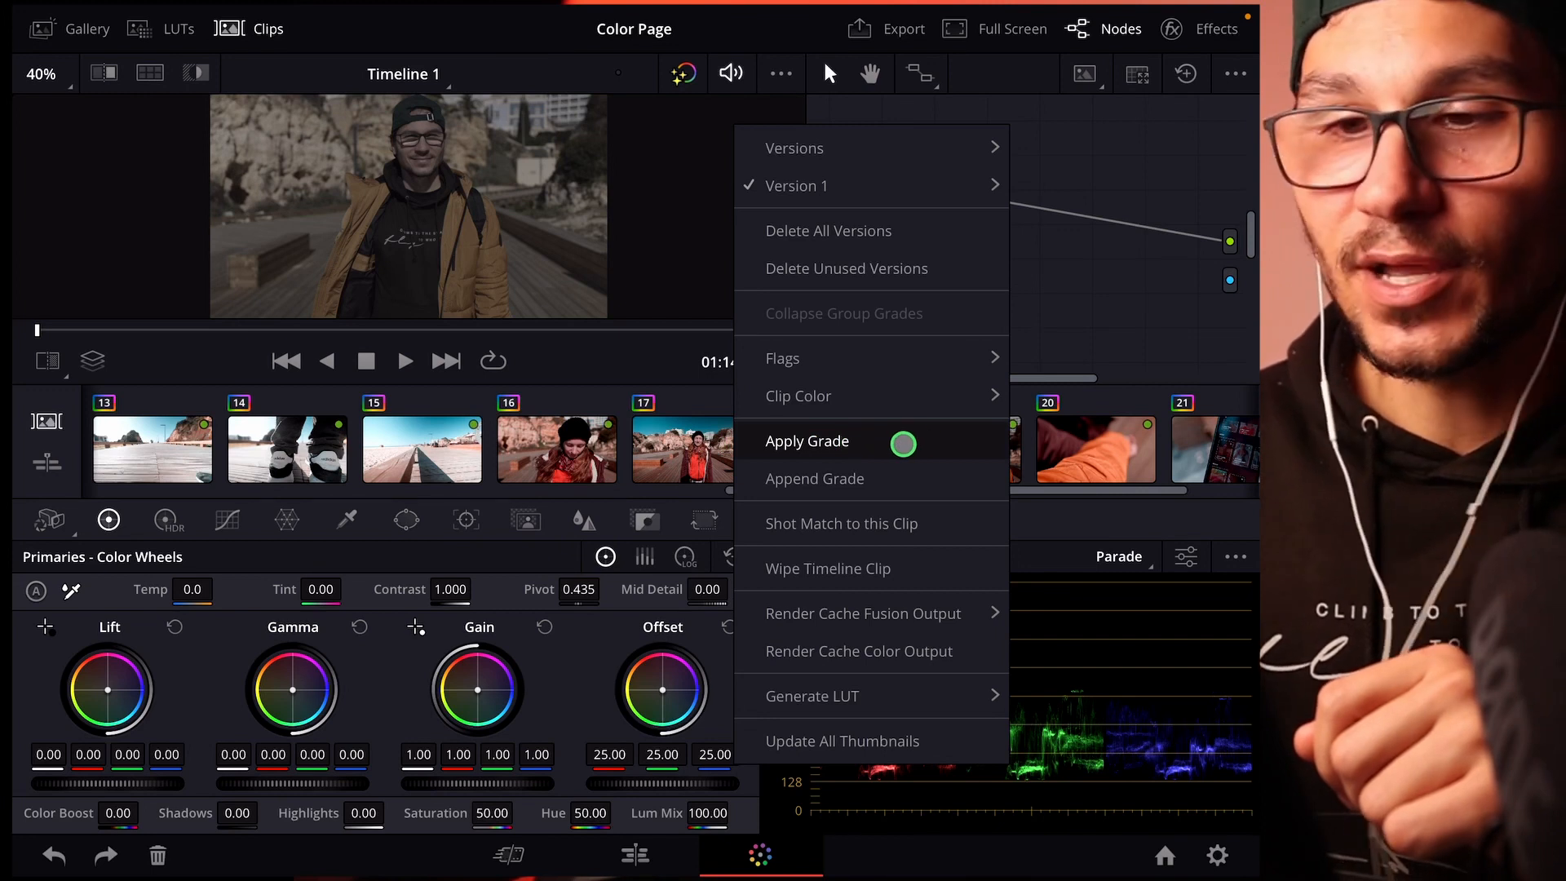
click(806, 441)
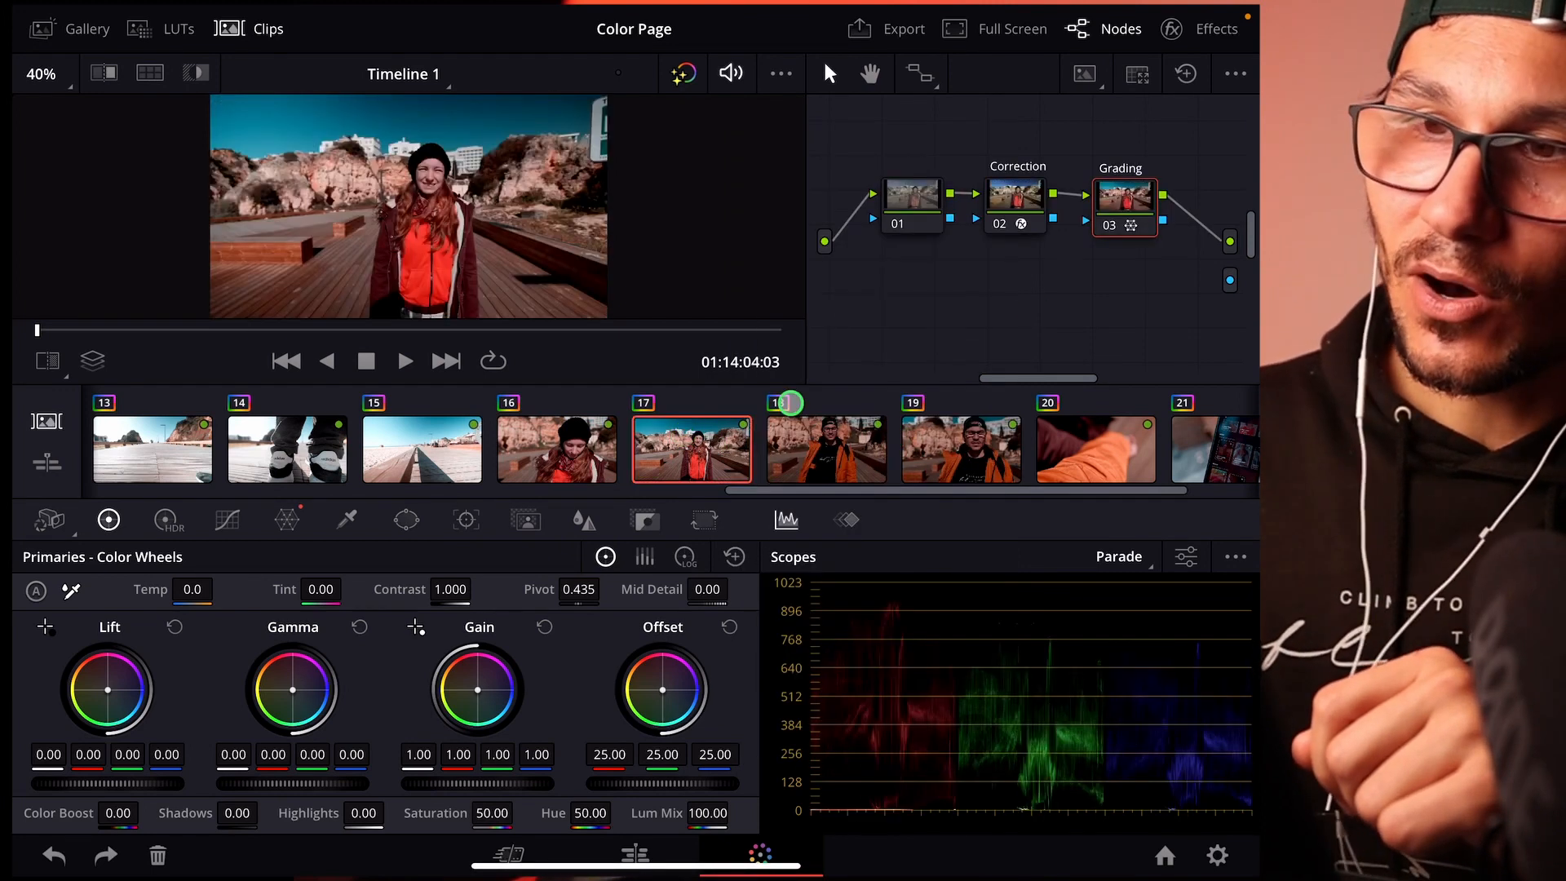
click(827, 449)
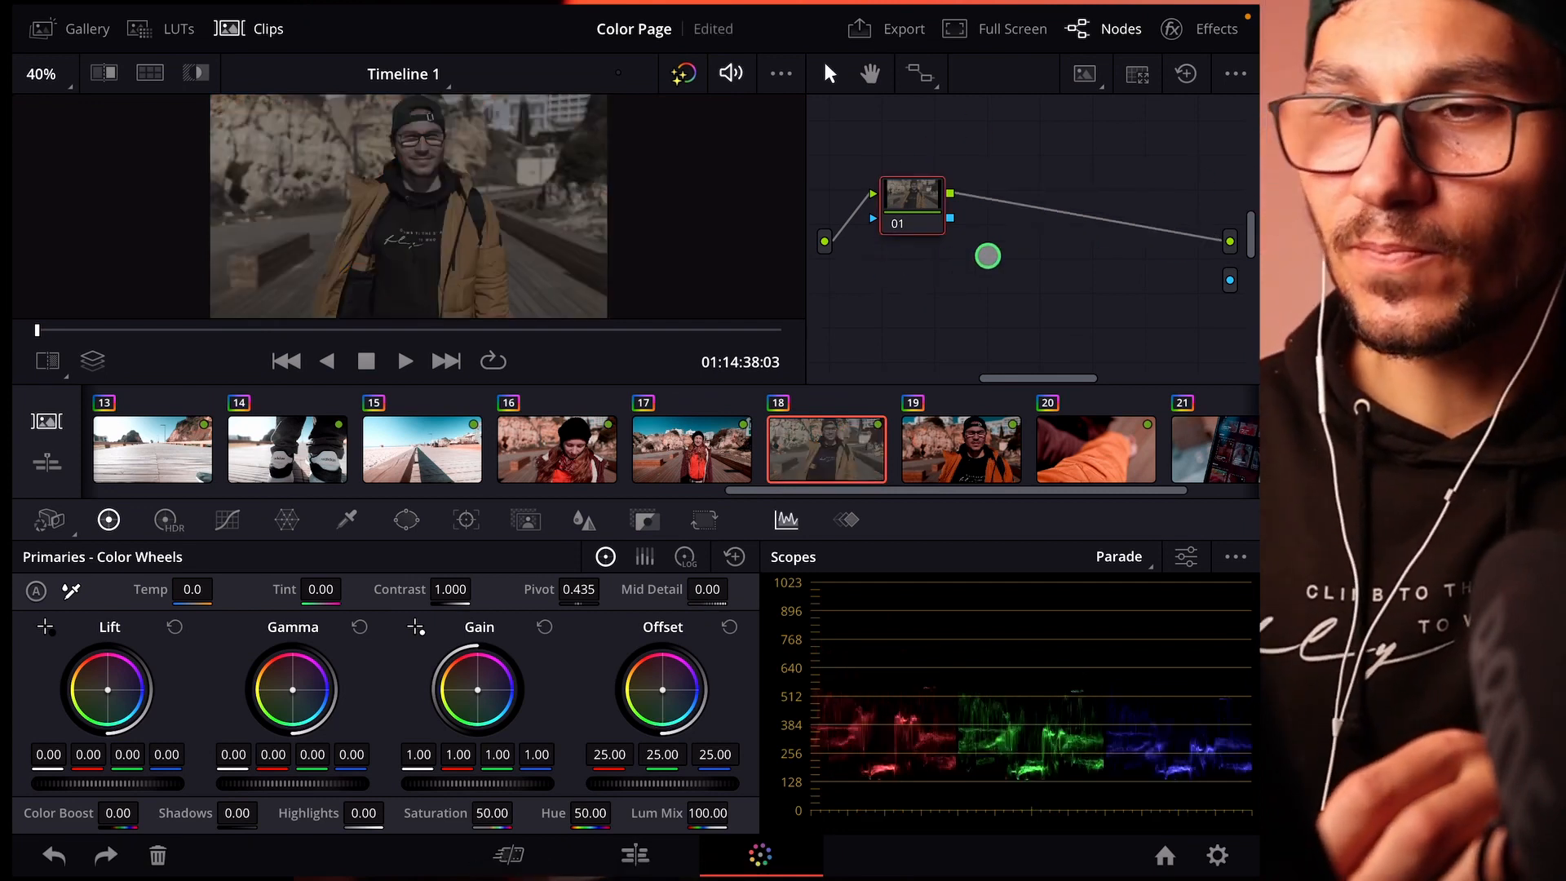
Step: From graded clip 17, open the stills gallery and select ungraded clip 18
click(691, 450)
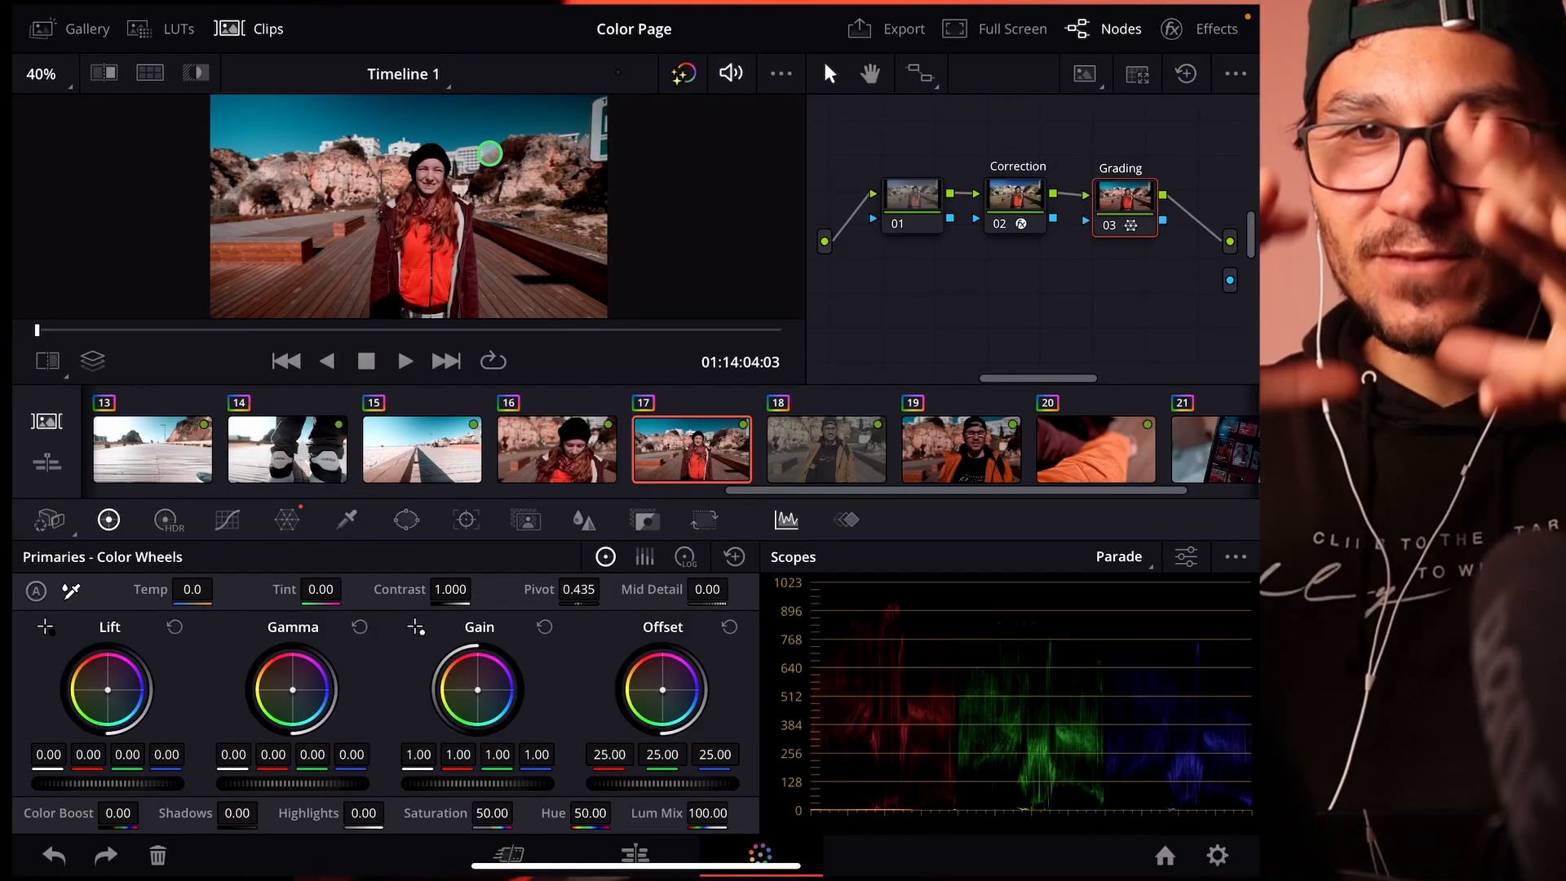
click(72, 28)
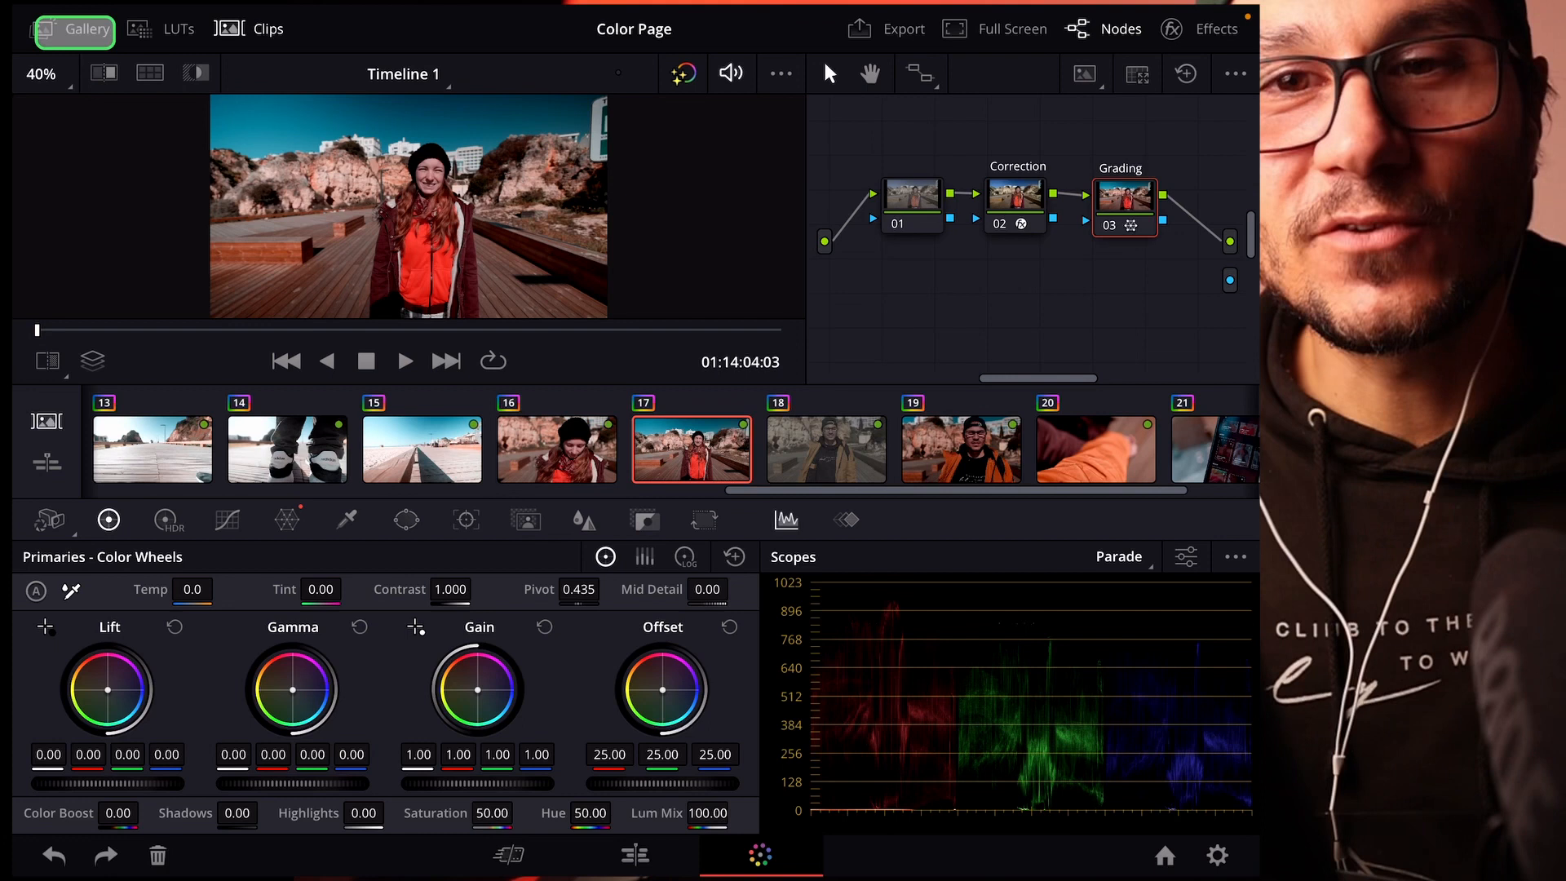
click(86, 28)
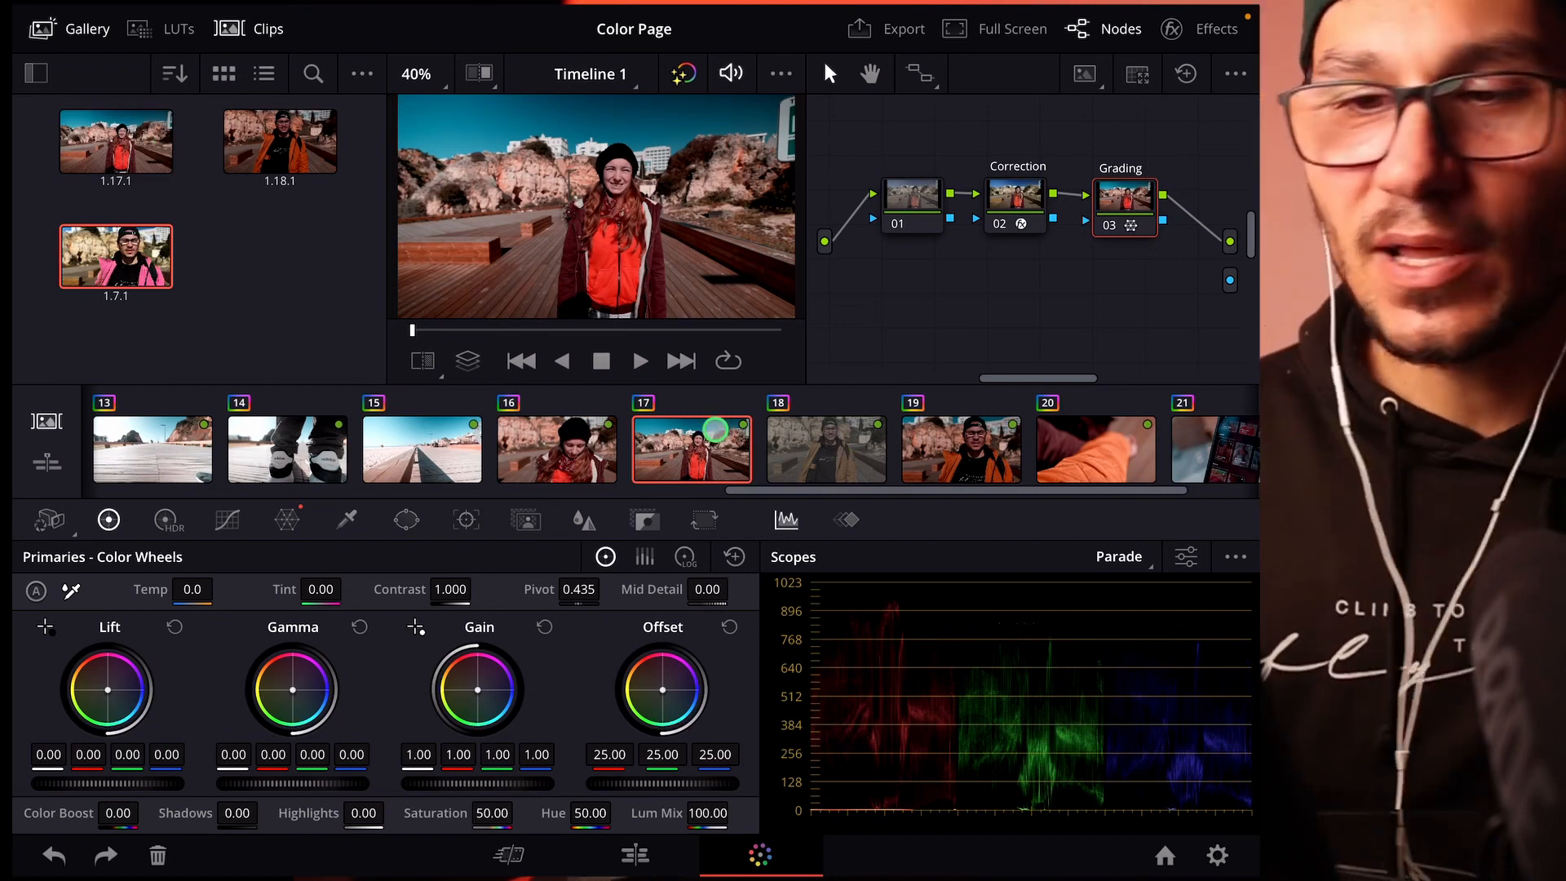
click(826, 449)
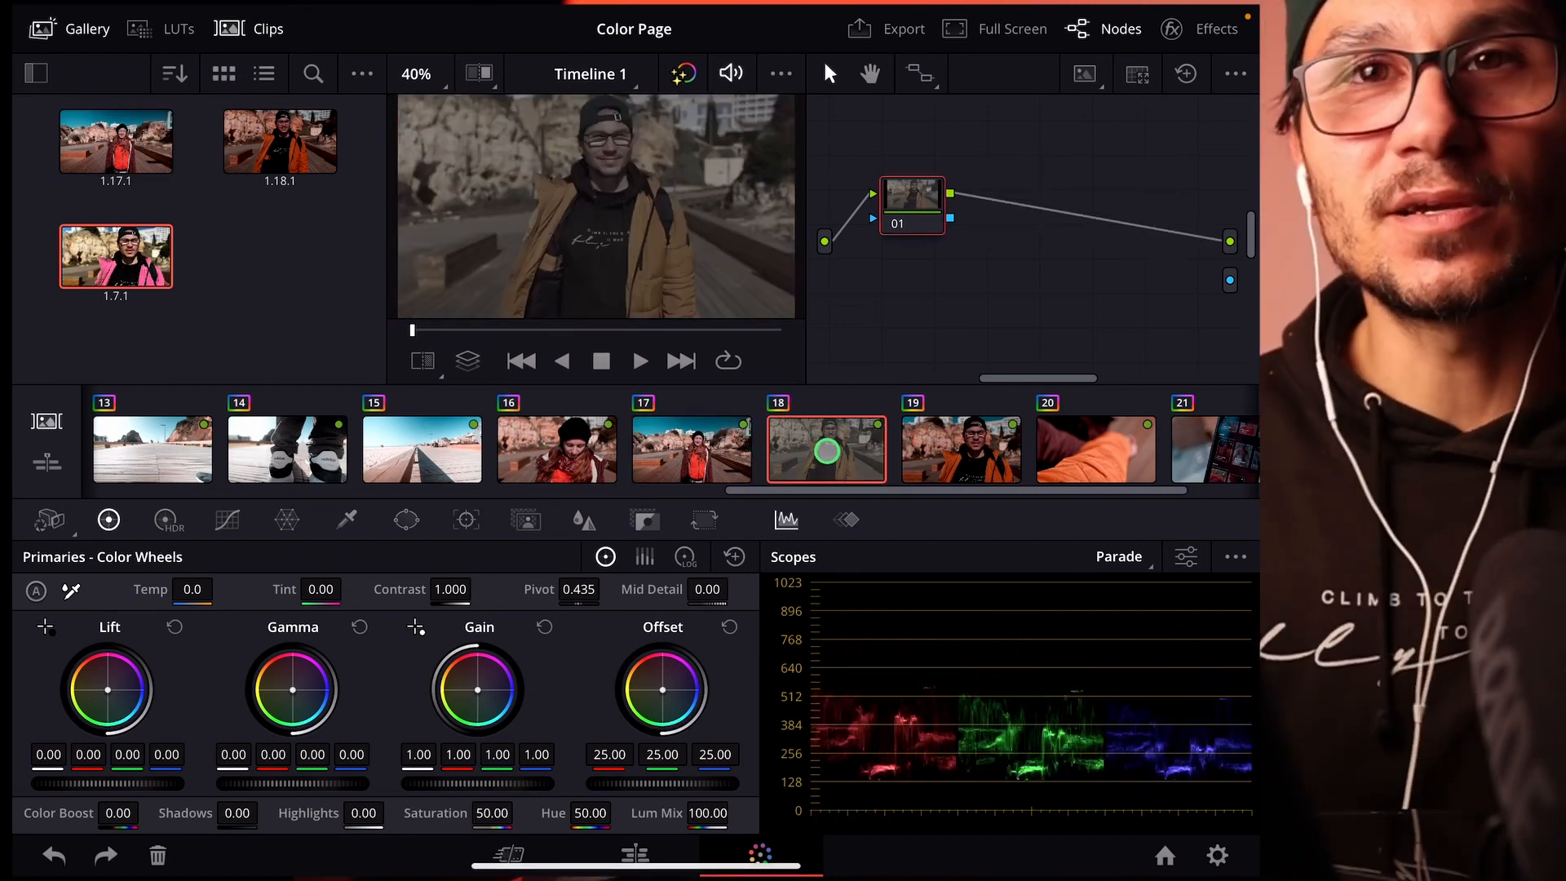
right_click(116, 139)
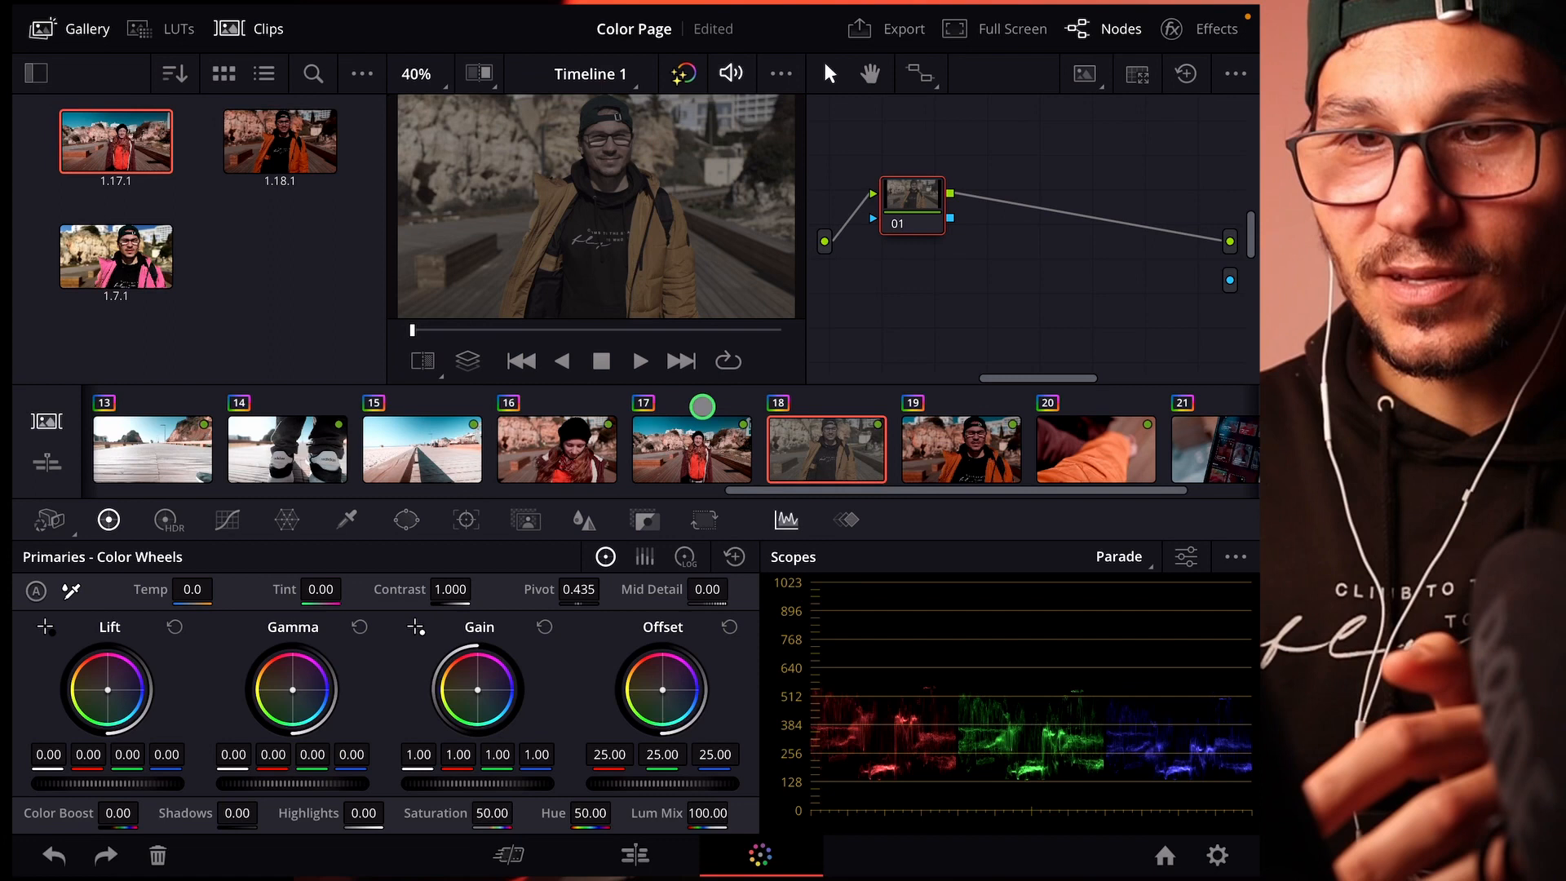
Step: Apply the 1.7.1 still's grade to clips 17–21 and check clip 19's new look
click(691, 448)
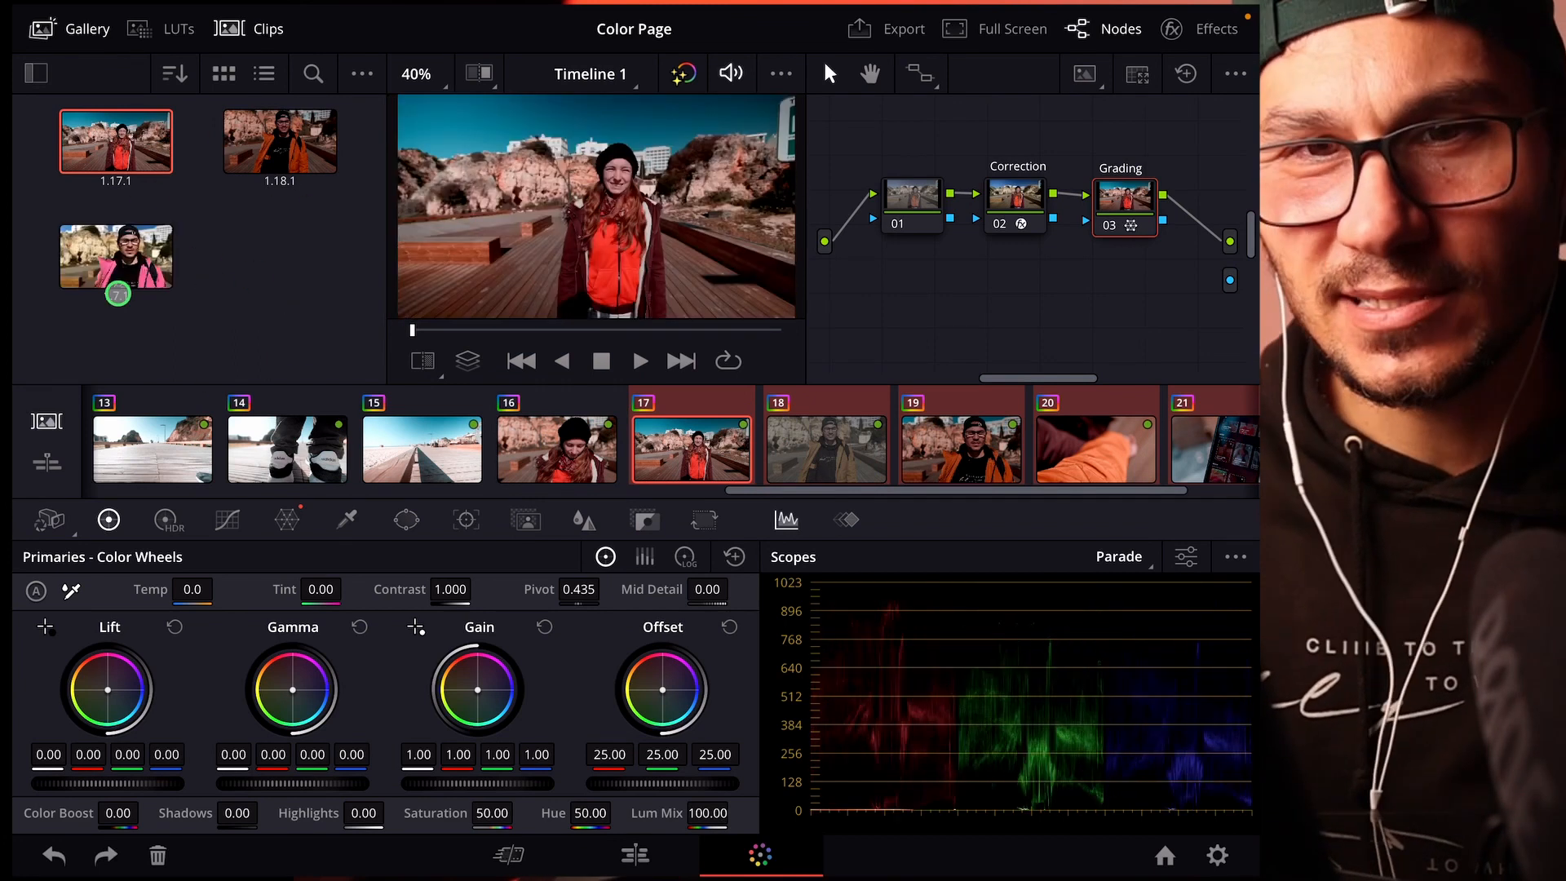
right_click(116, 257)
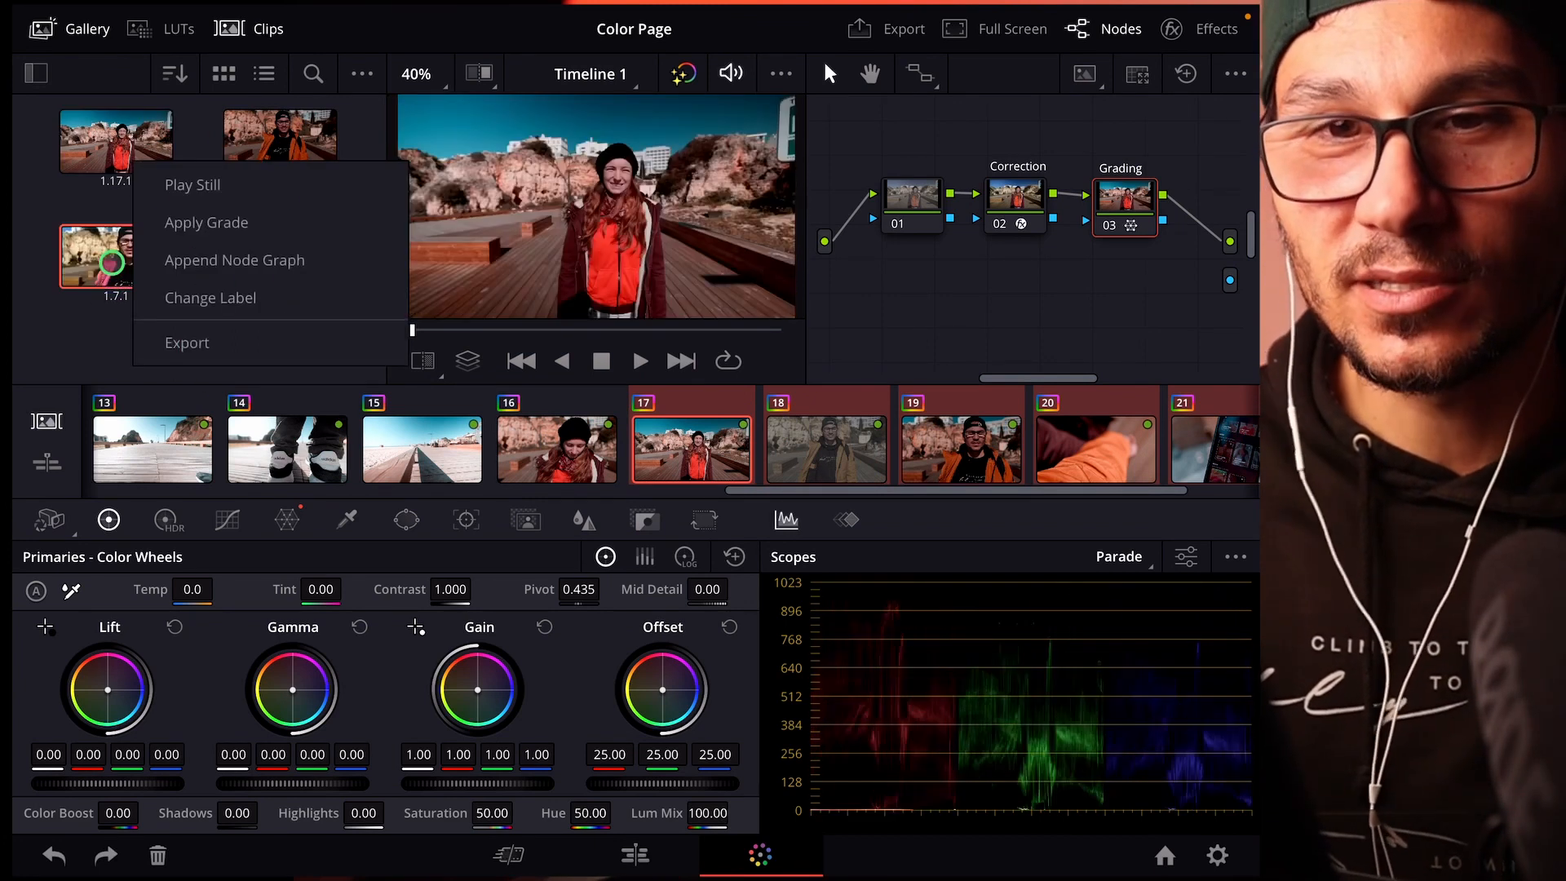
mouse_move(206, 222)
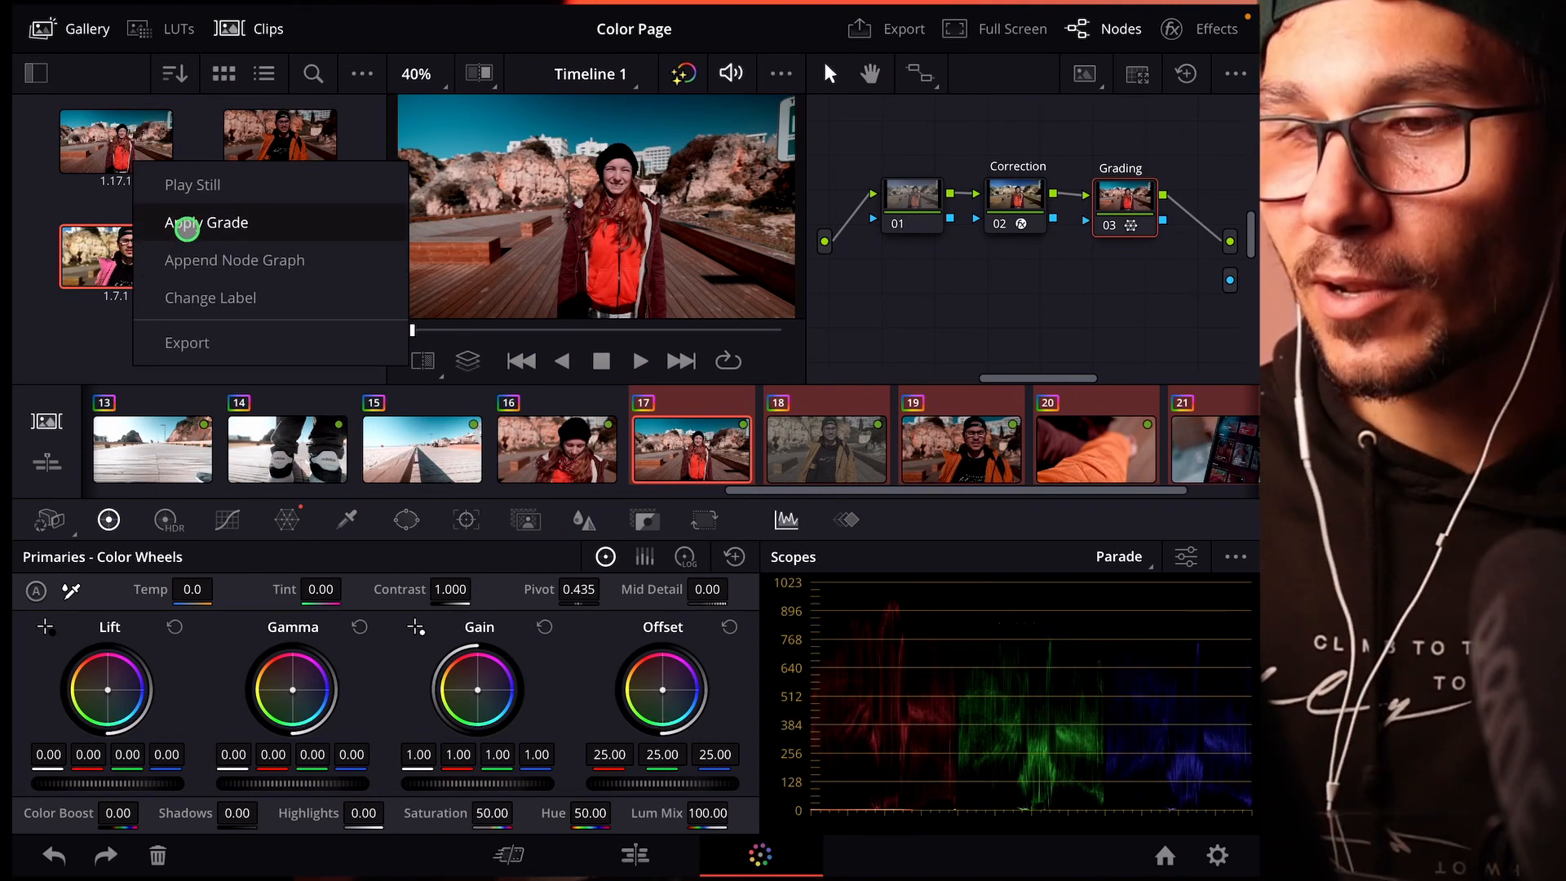
click(206, 222)
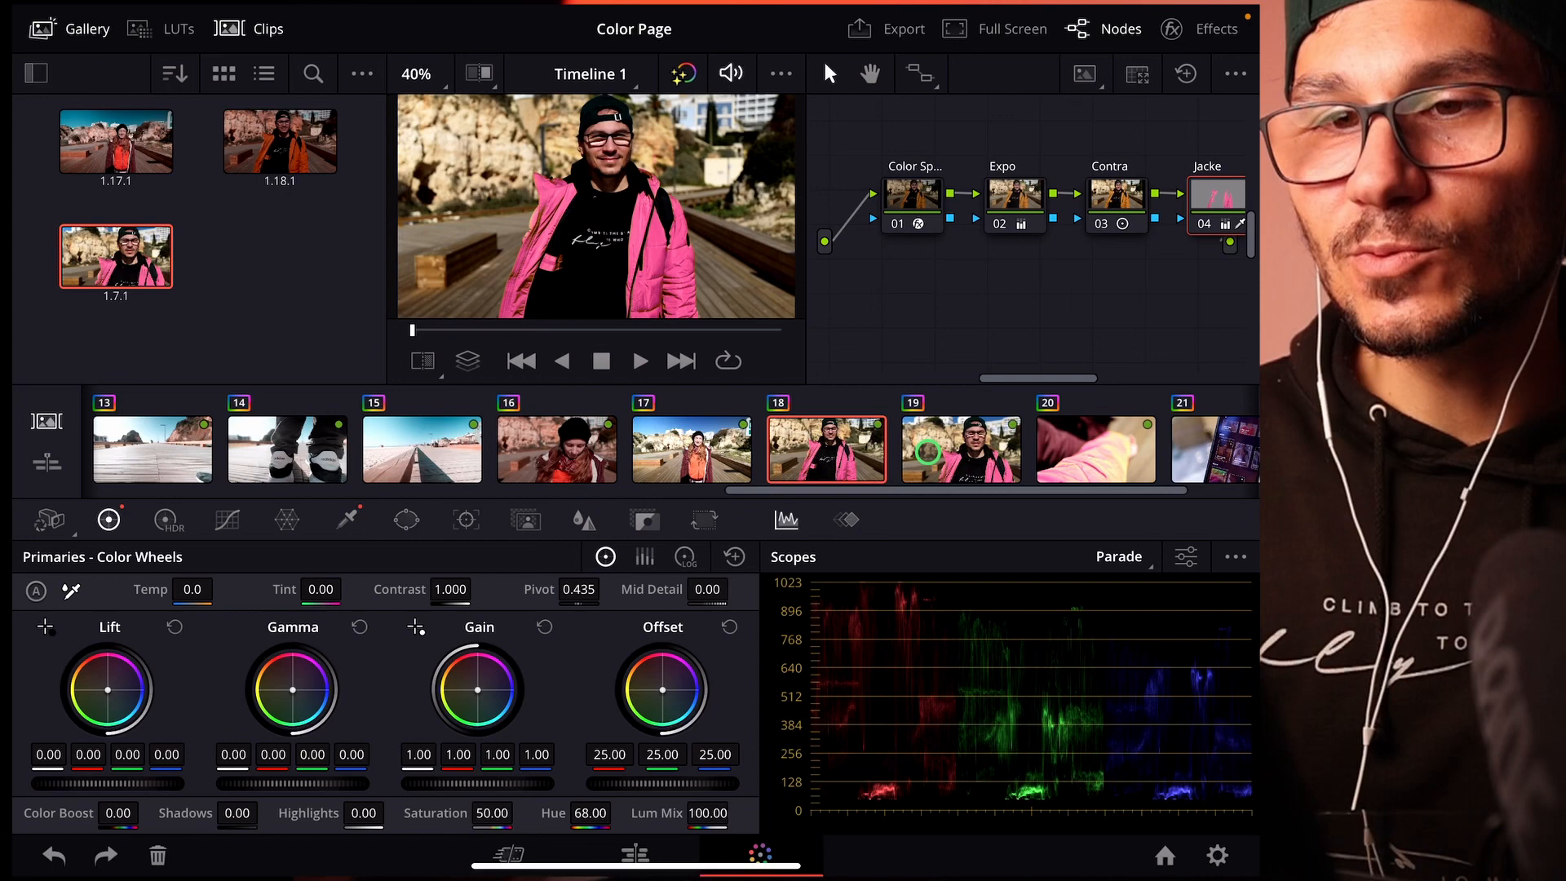
click(960, 449)
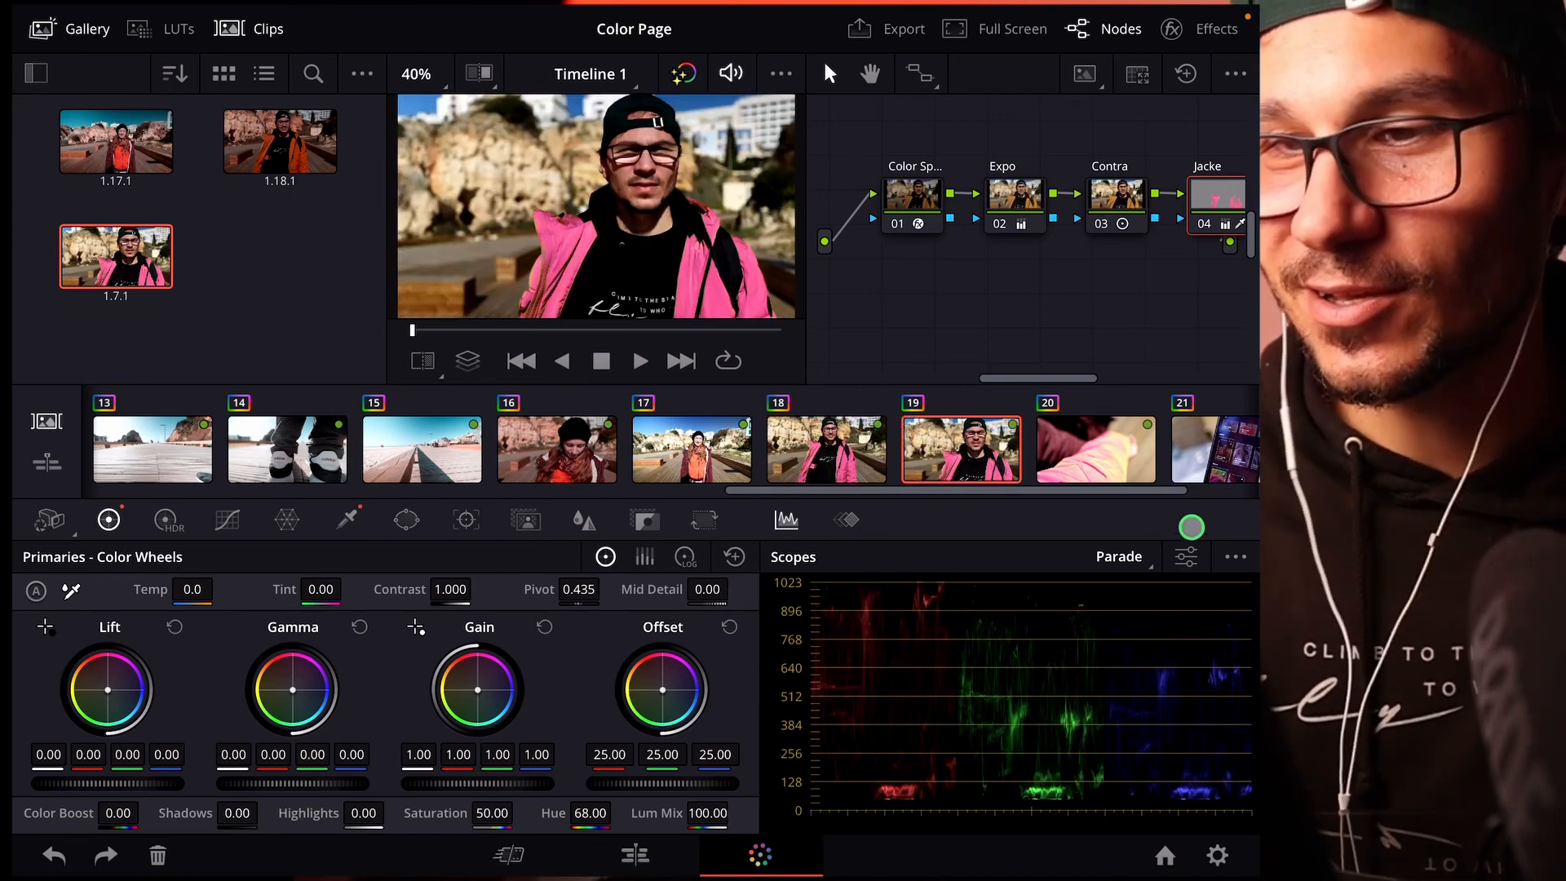